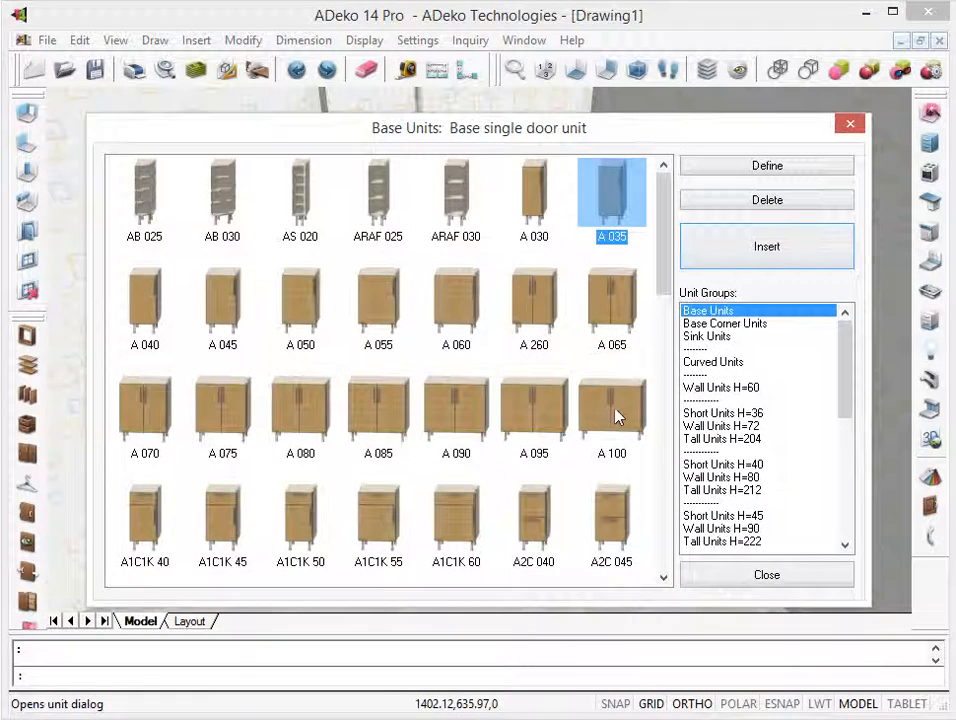
Insert the A 100 base unit and set it against the wall beside the corner column
click(766, 246)
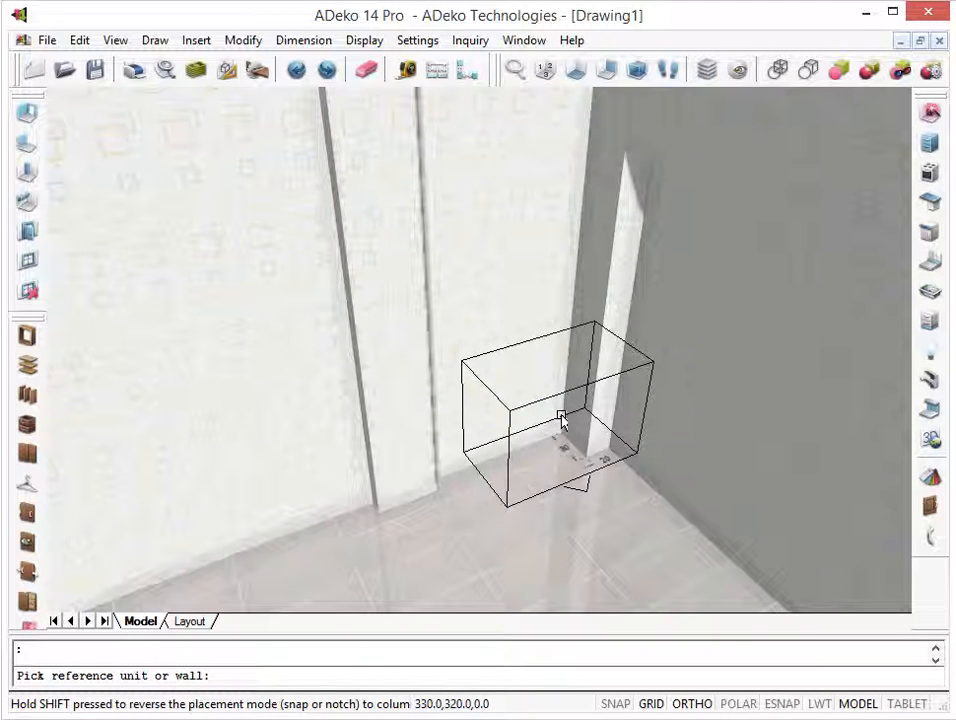
mouse_move(548, 420)
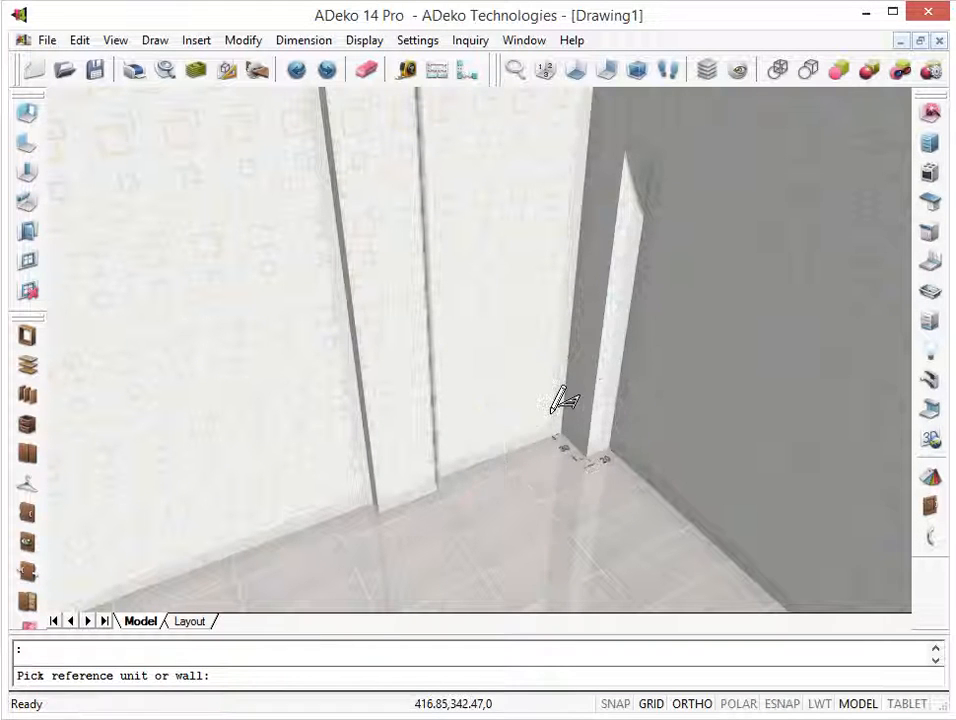
click(556, 404)
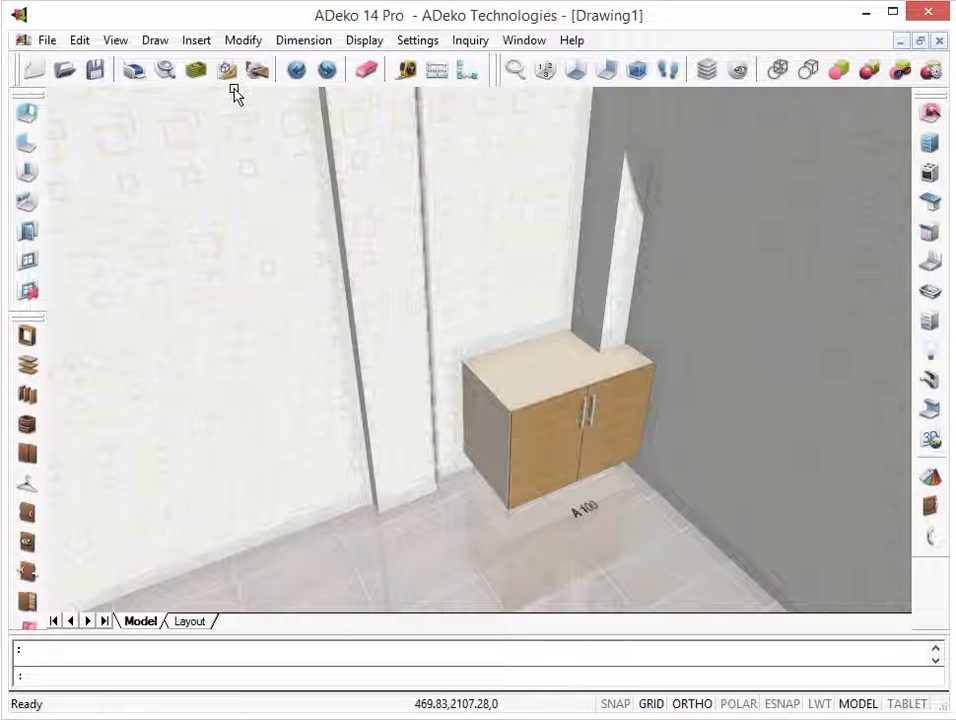
Show the A 100 carcass drawing with its 22 by 32 column notch dimensions
click(226, 72)
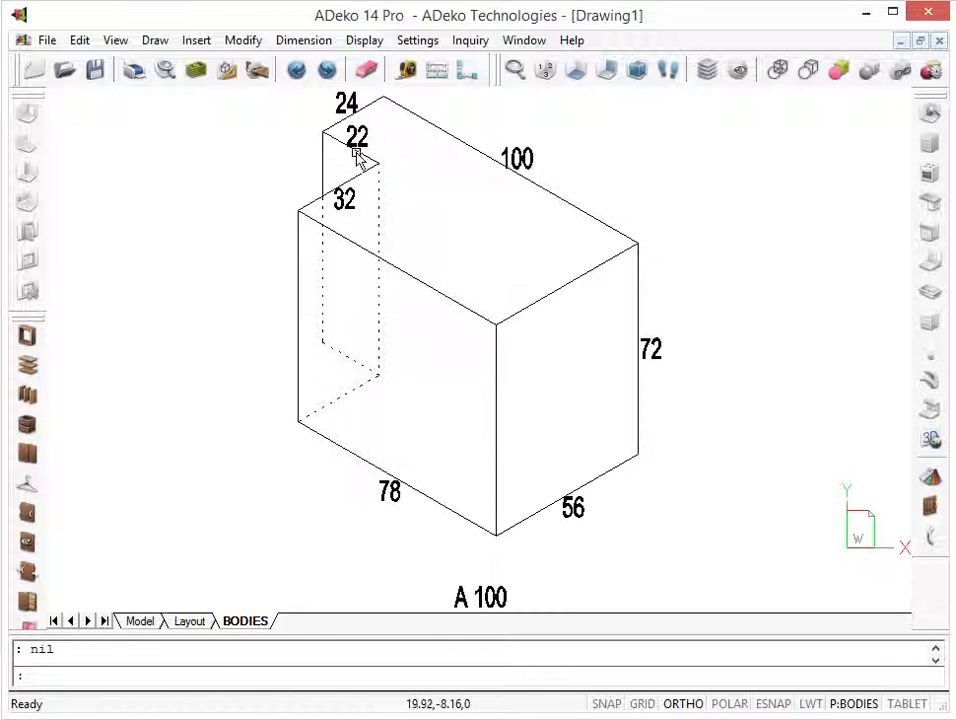
mouse_move(368, 164)
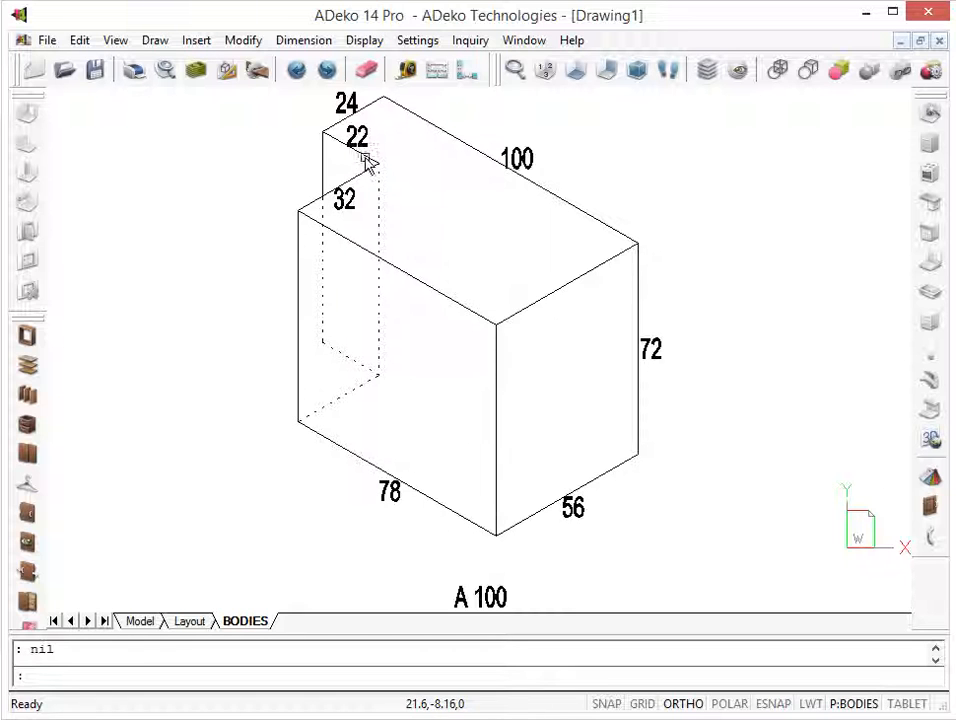
mouse_move(370, 212)
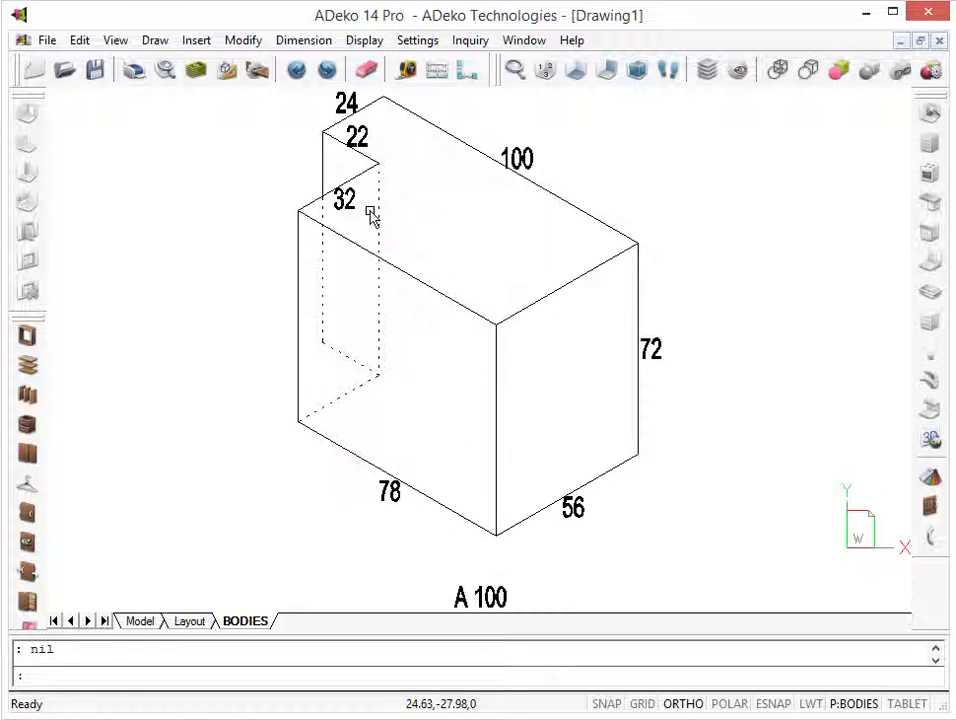
mouse_move(368, 216)
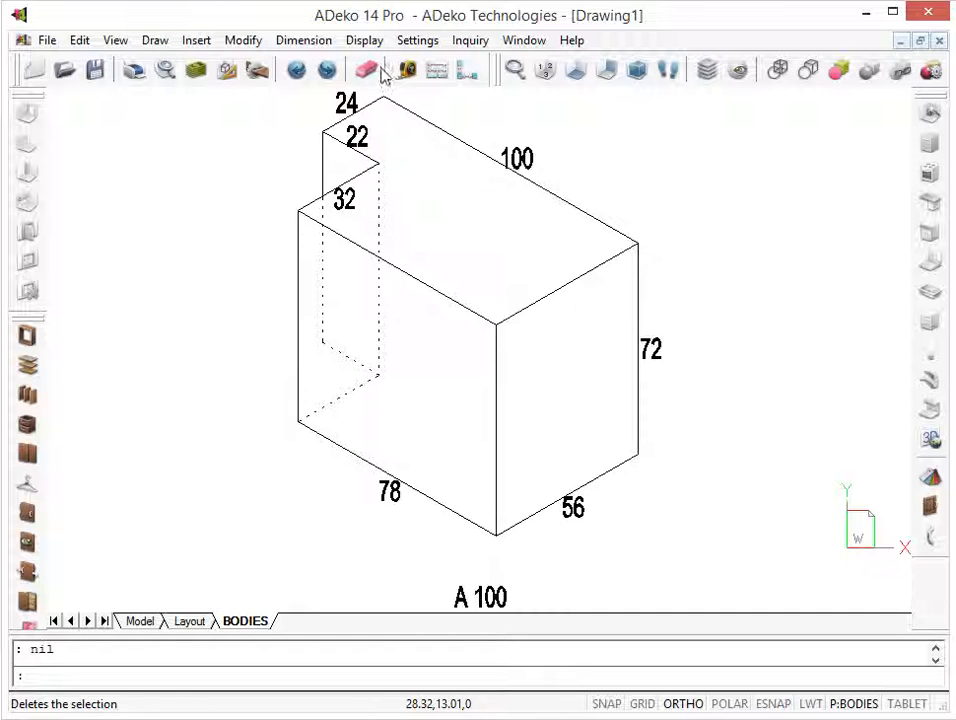
Check the firm settings' Automatic notch mode and gap value, then confirm with OK
click(416, 40)
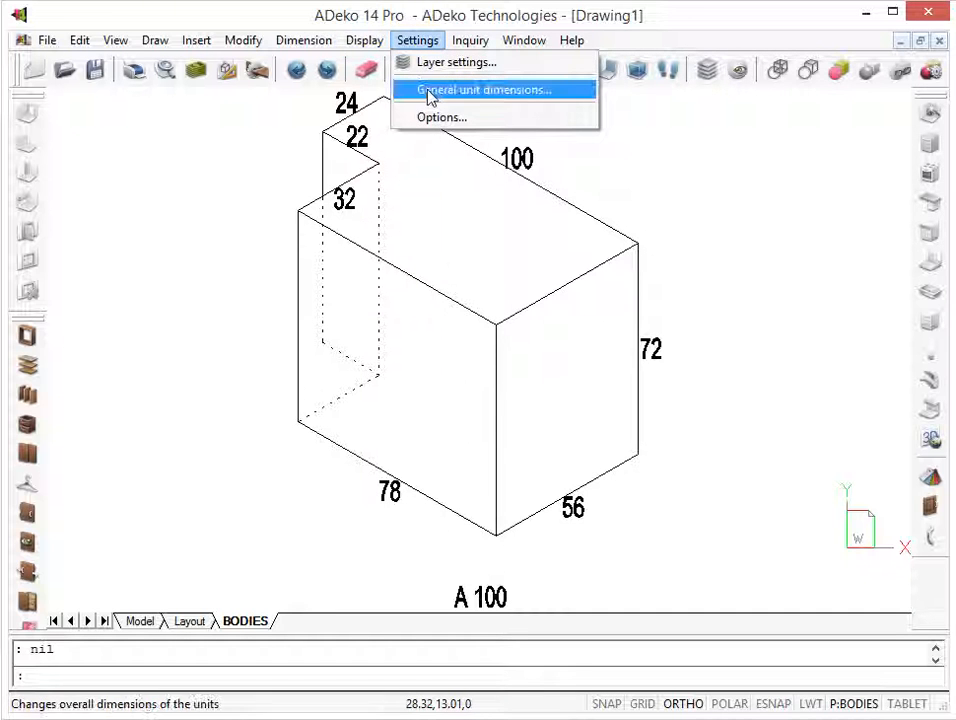
click(486, 88)
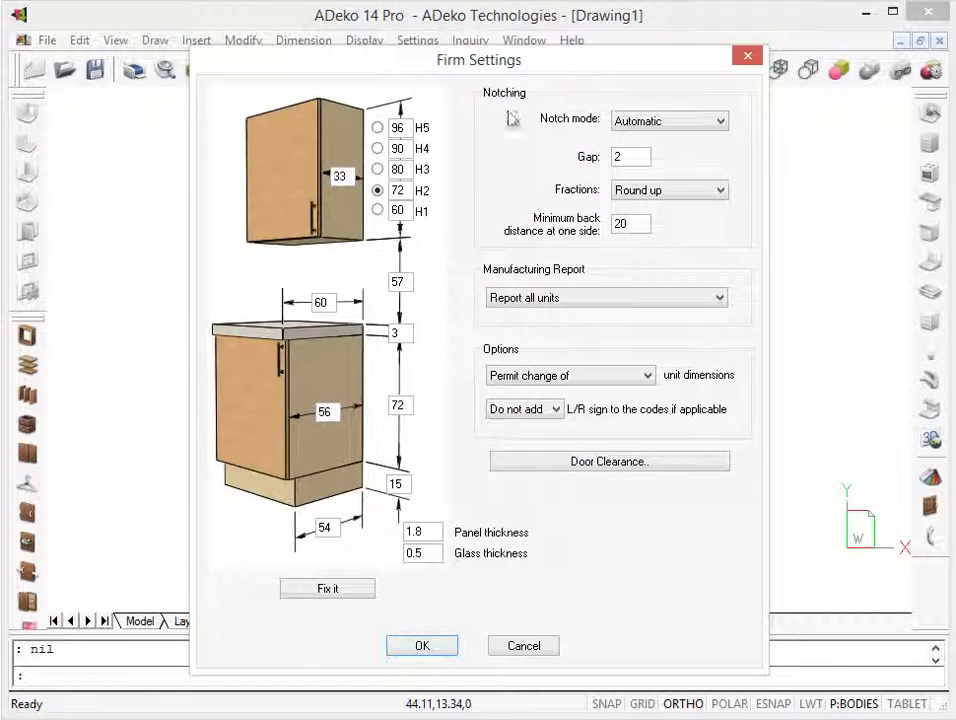
click(630, 156)
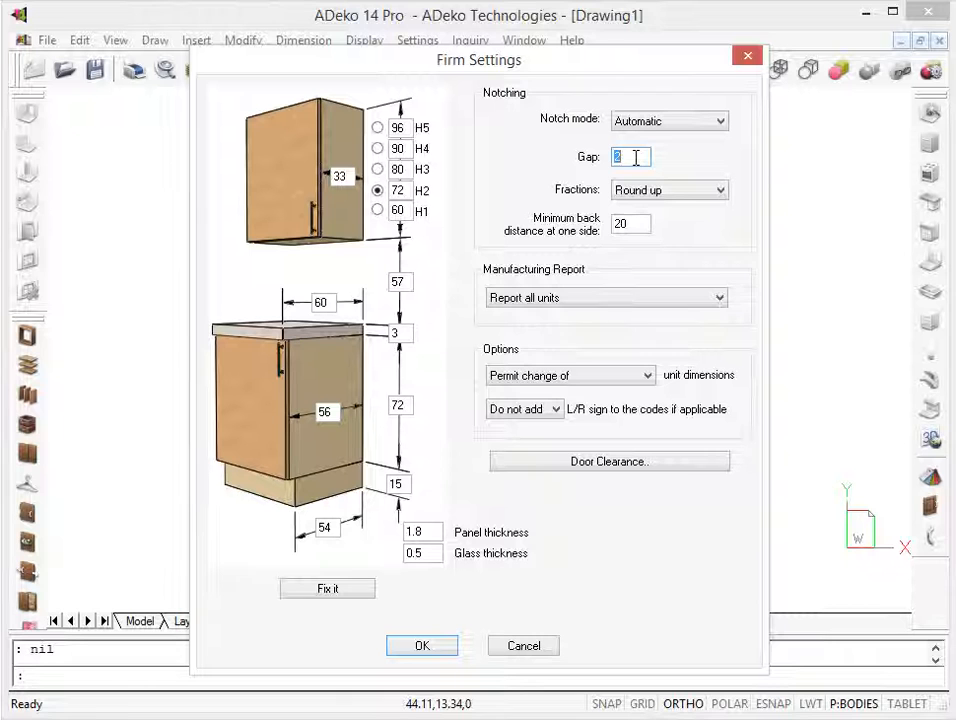
mouse_move(612, 584)
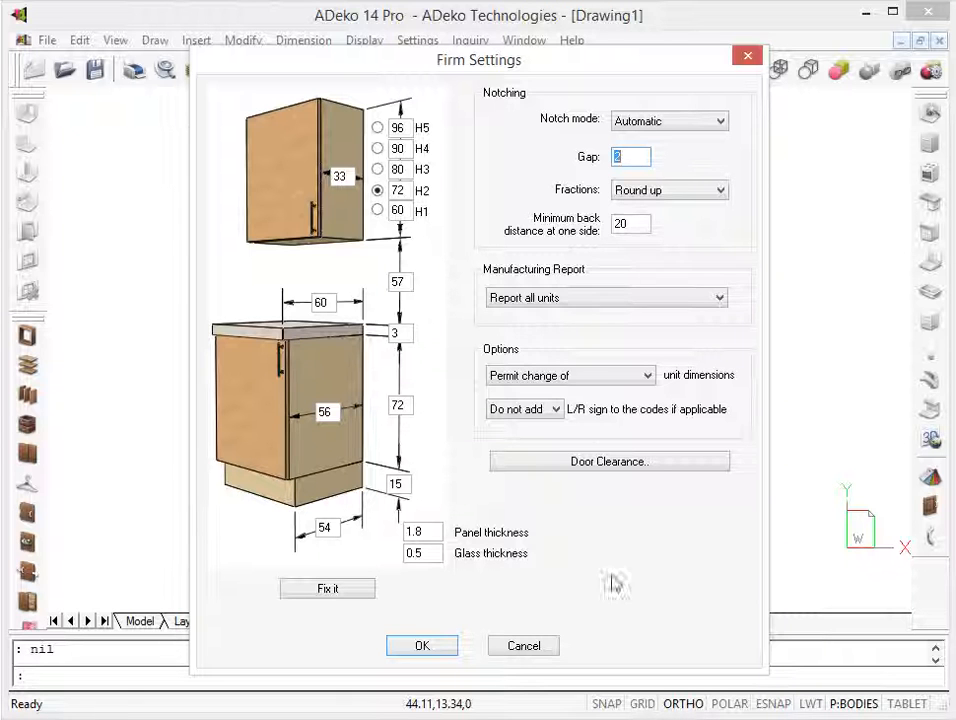
click(422, 644)
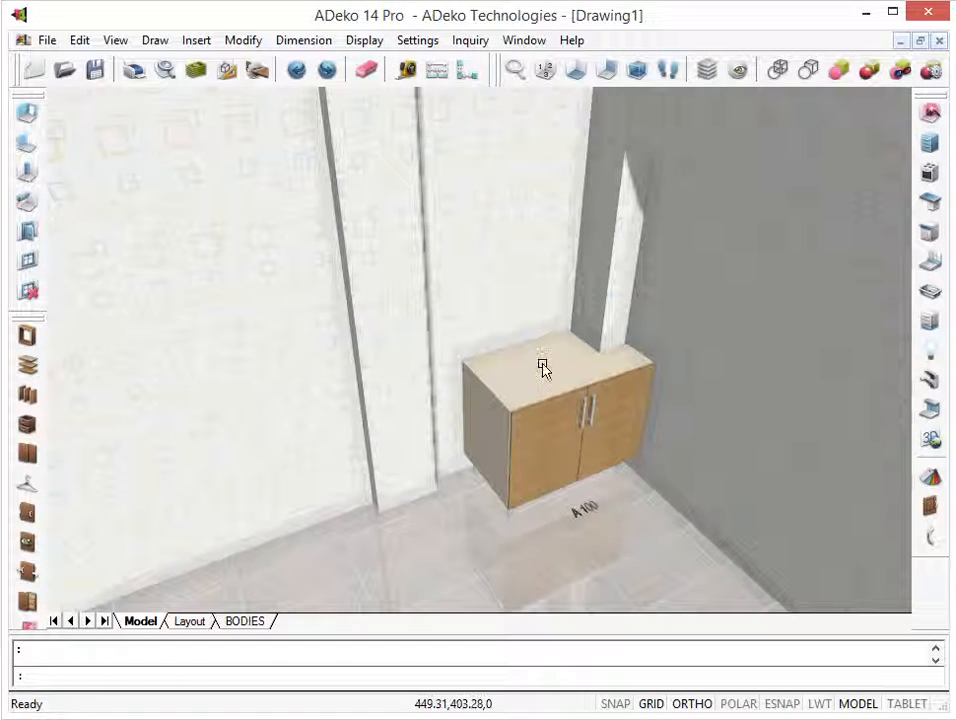
Open Edit Notch for the base unit showing the right-side 22 by 32 cut-out, then close it unchanged
click(540, 368)
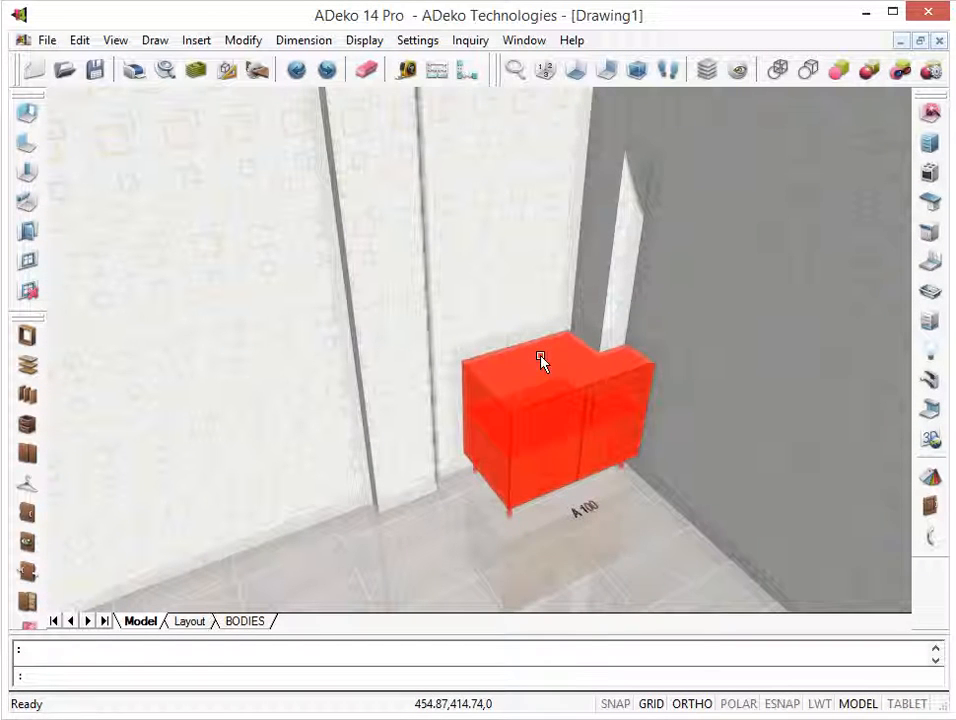
right_click(542, 362)
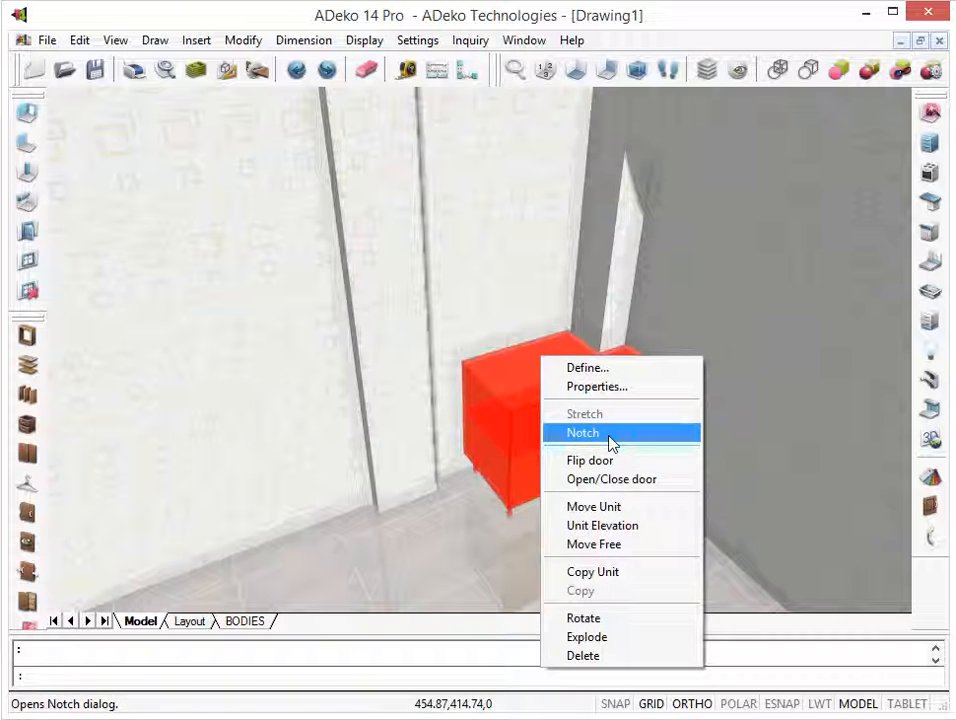
click(584, 432)
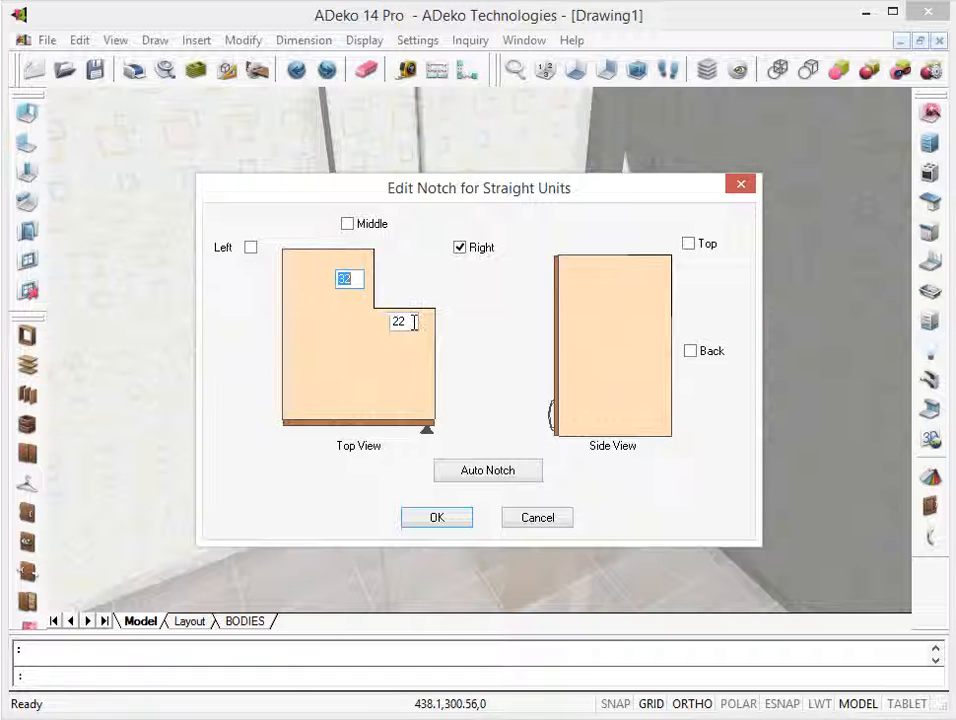
click(400, 320)
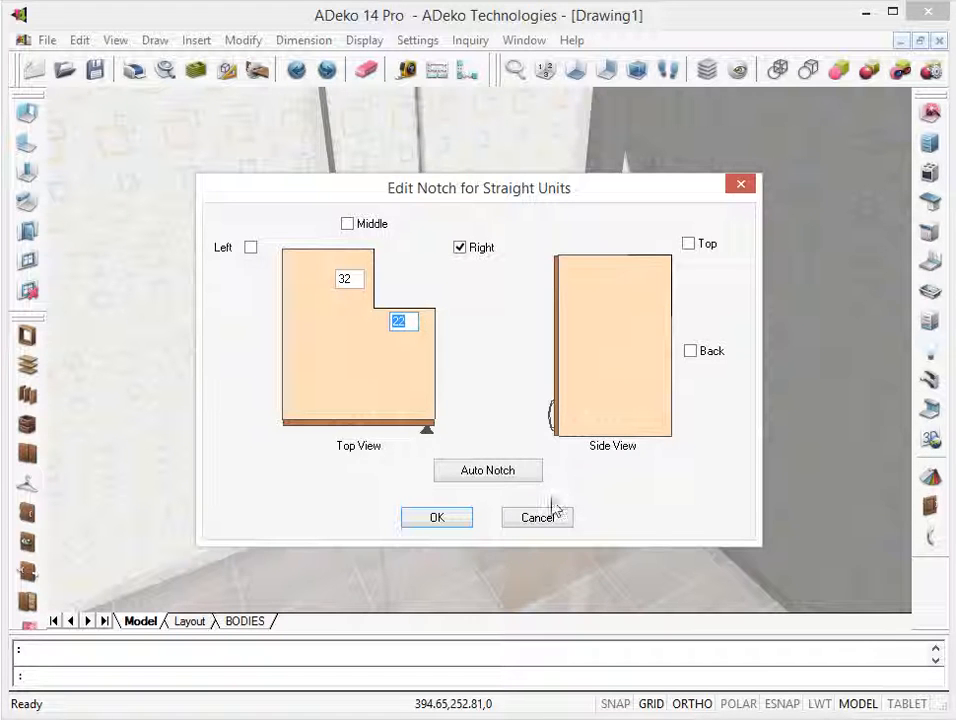
click(436, 516)
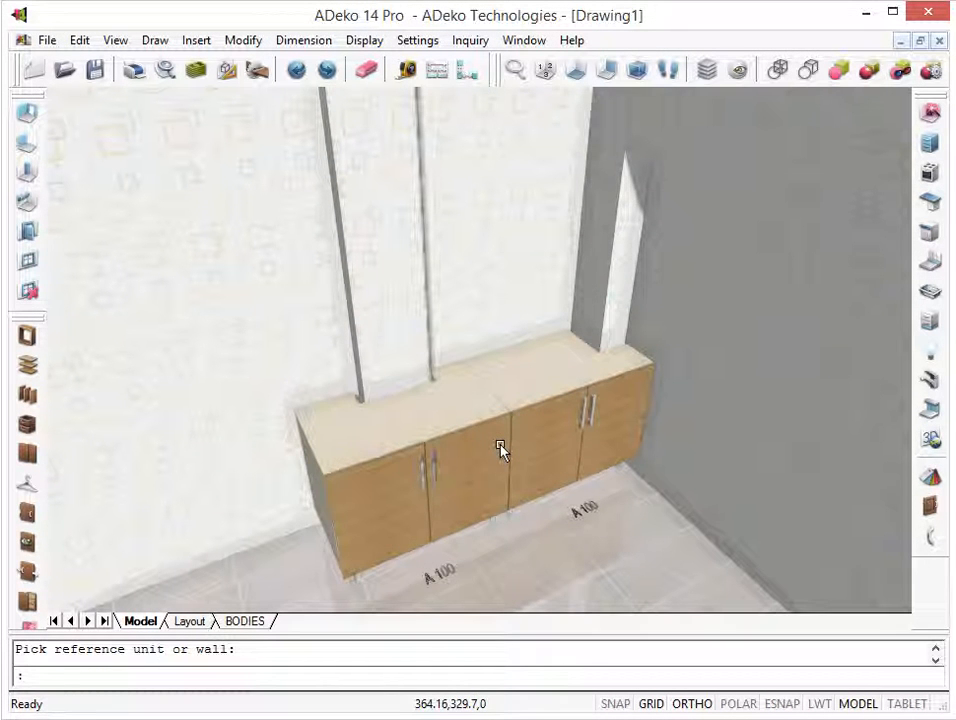
mouse_move(480, 448)
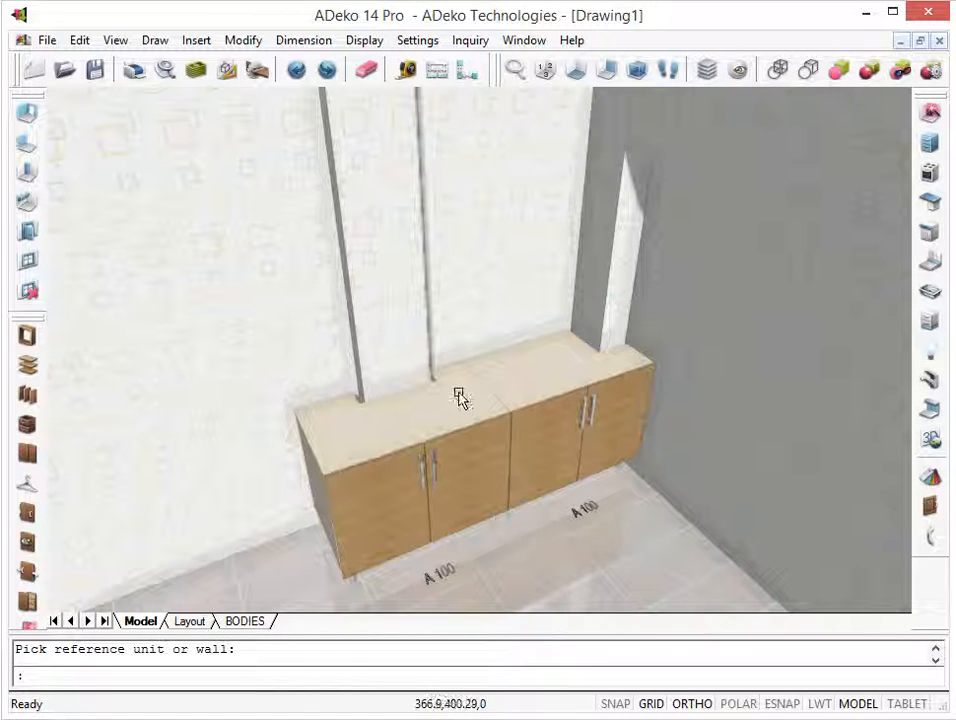
Accept the automatic Back 12 notch on the second A 100 unit along the piped wall
right_click(456, 396)
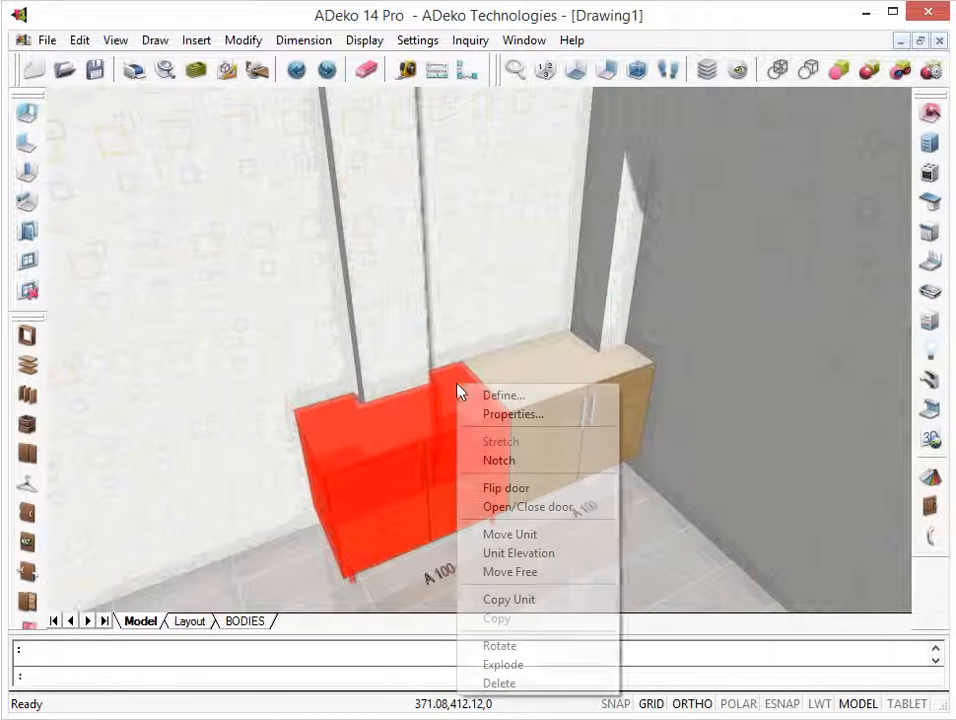
click(500, 460)
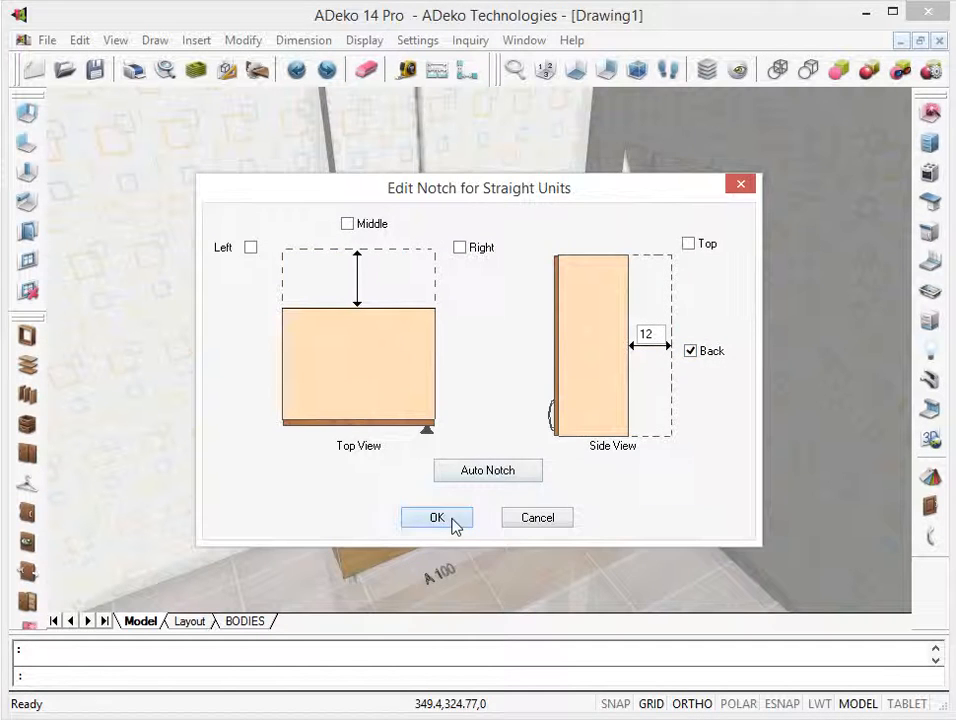
click(436, 516)
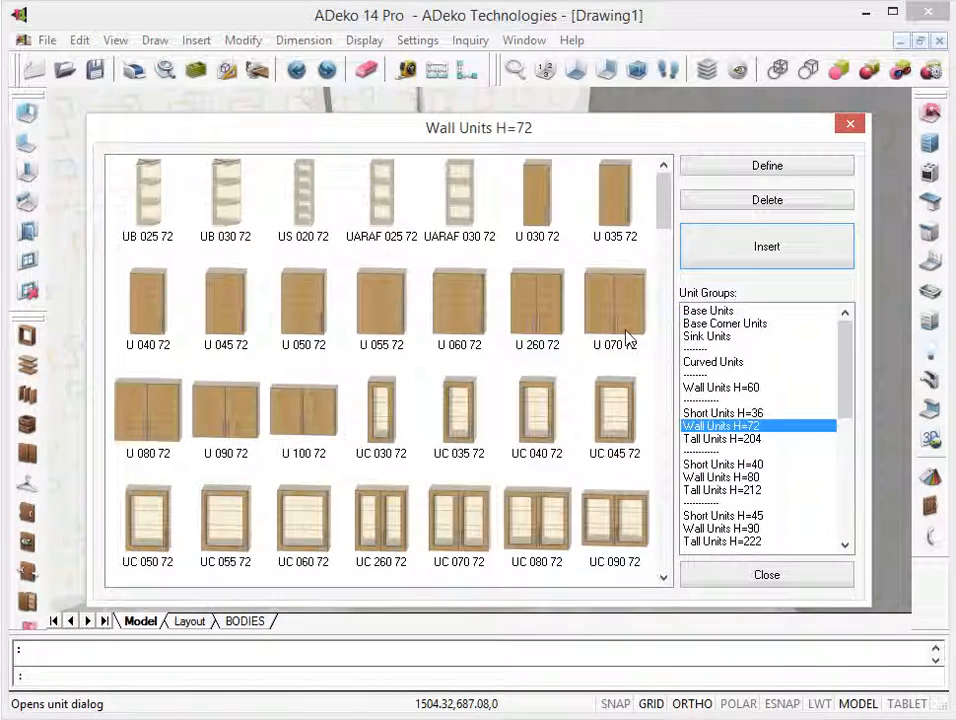
Choose the UC 60 60 72 corner wall unit, review its UK2 Corner definition and start inserting it
scroll(down, 3)
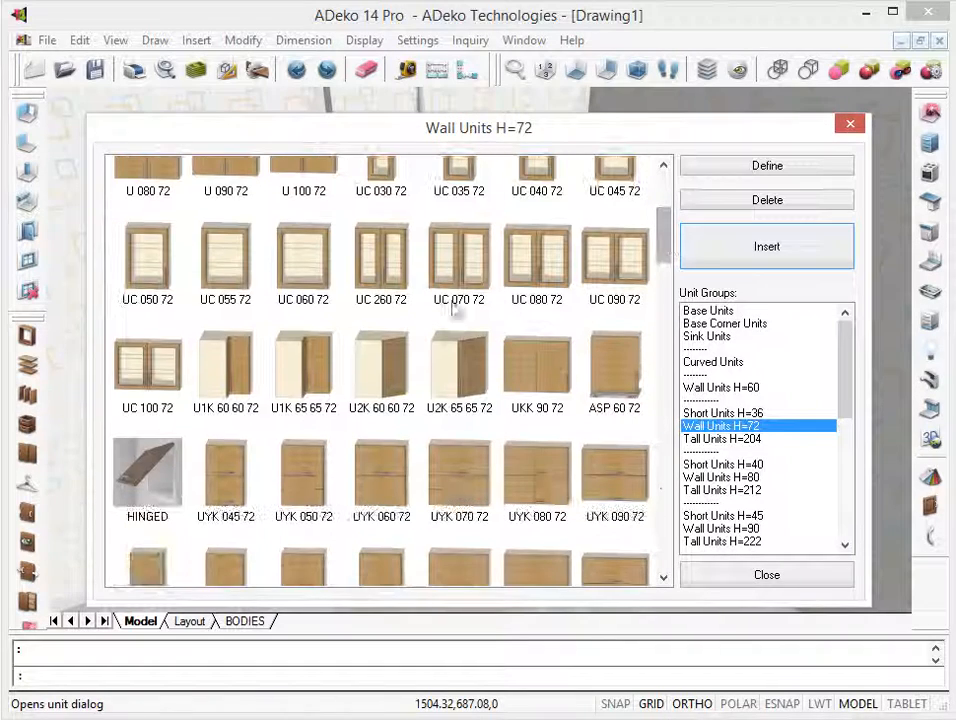
click(380, 364)
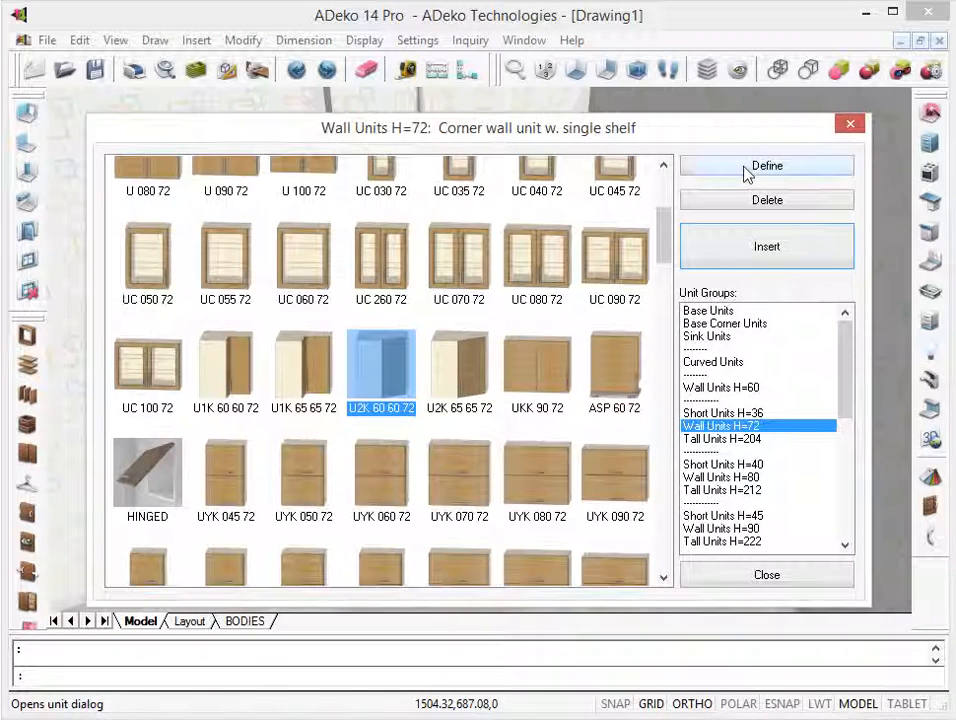
click(766, 164)
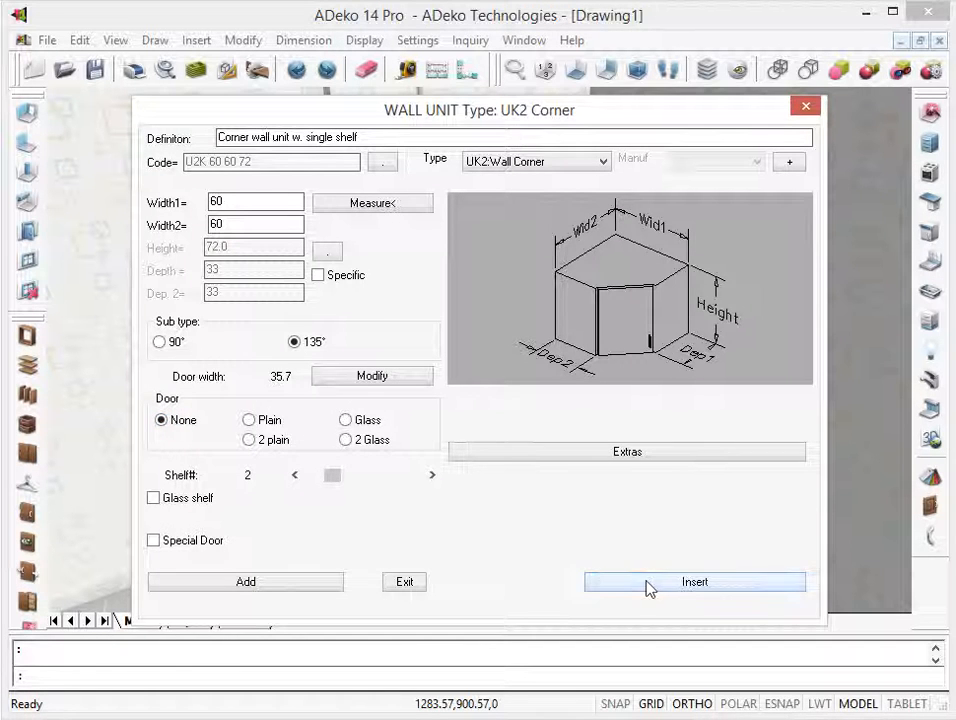
click(696, 580)
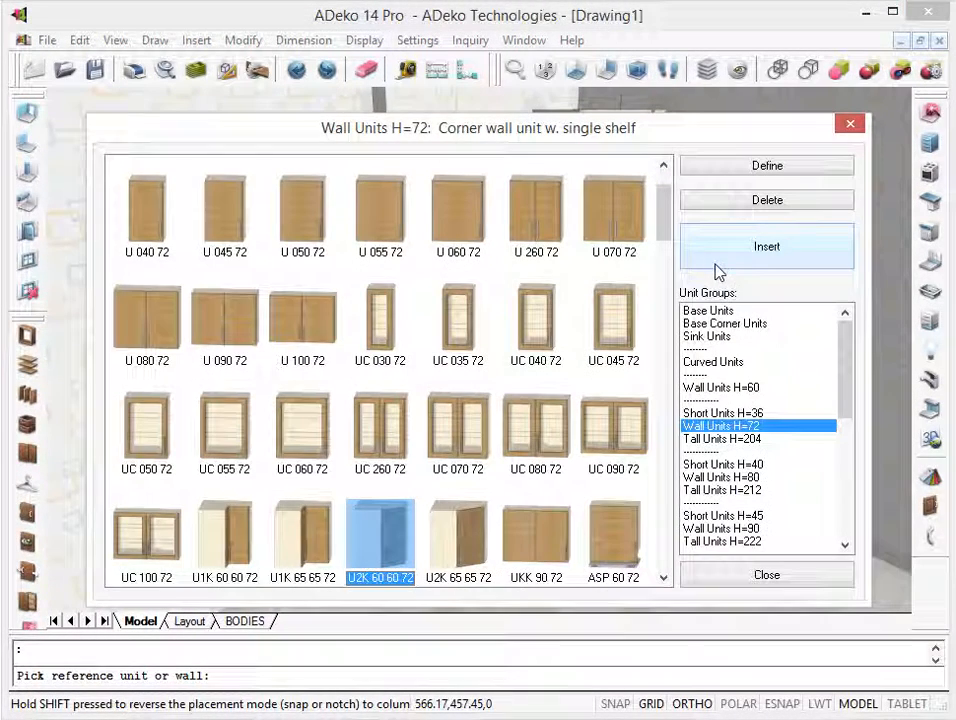
mouse_move(510, 448)
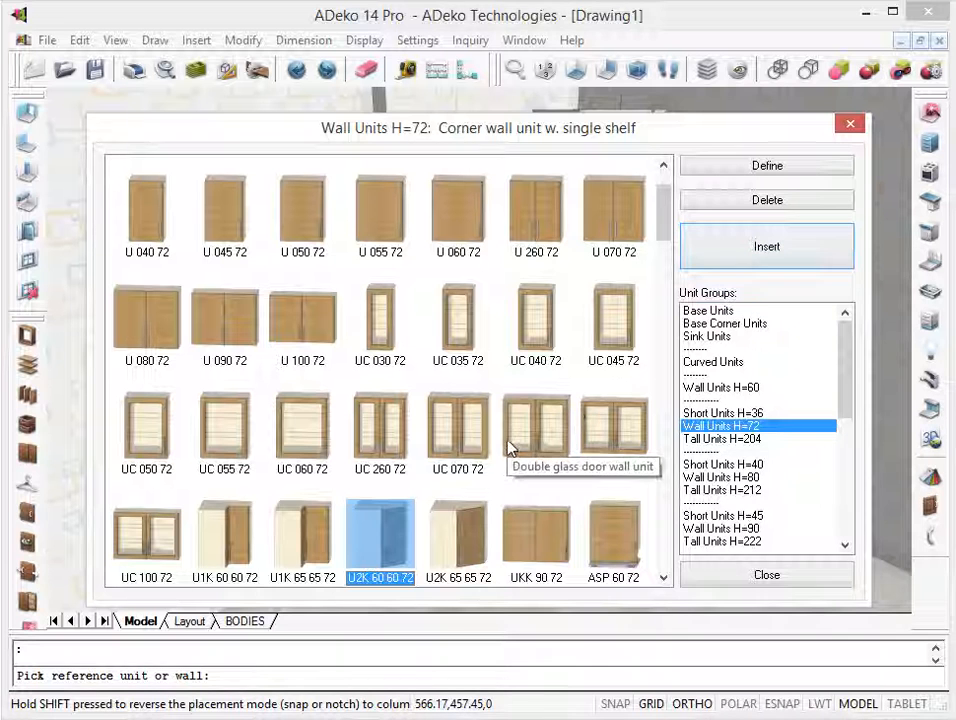